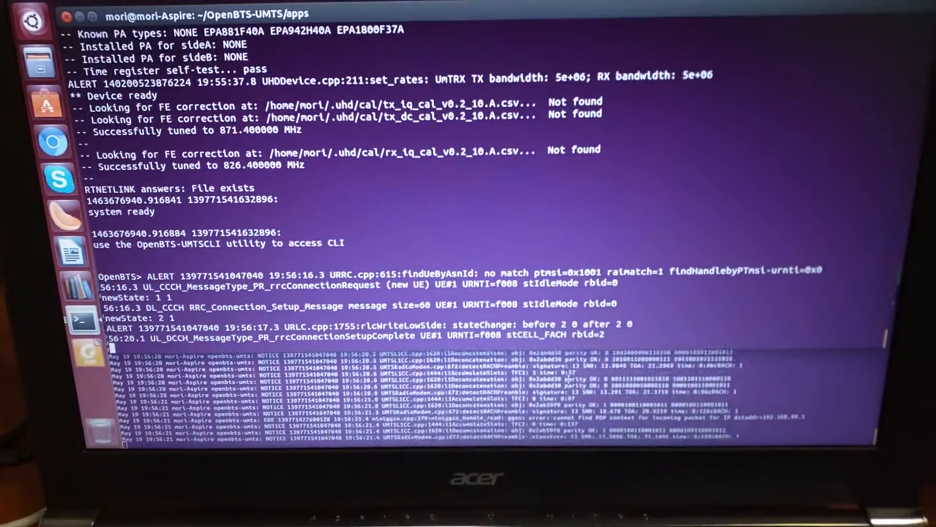
Scroll the OpenBTS-UMTS log through the GMM messages until AttachAccept and AttachComplete appear
scroll(down, 3)
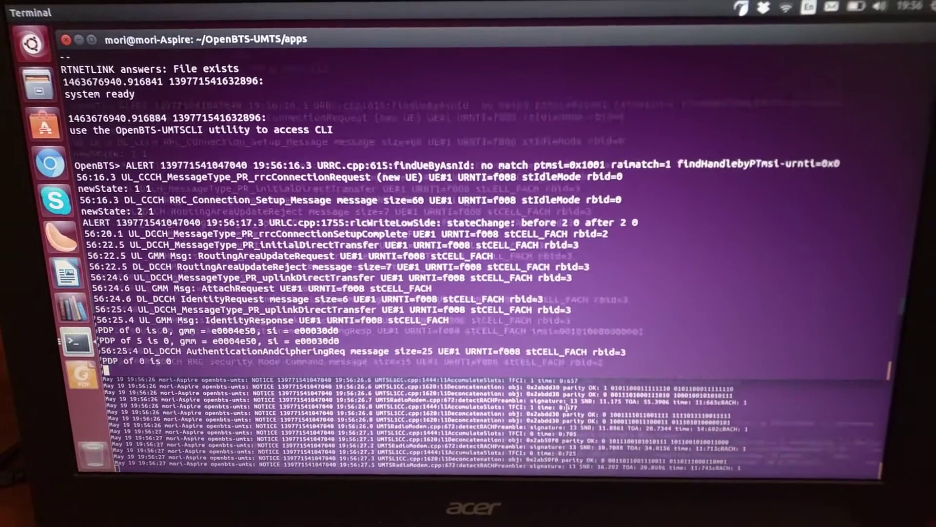
scroll(down, 3)
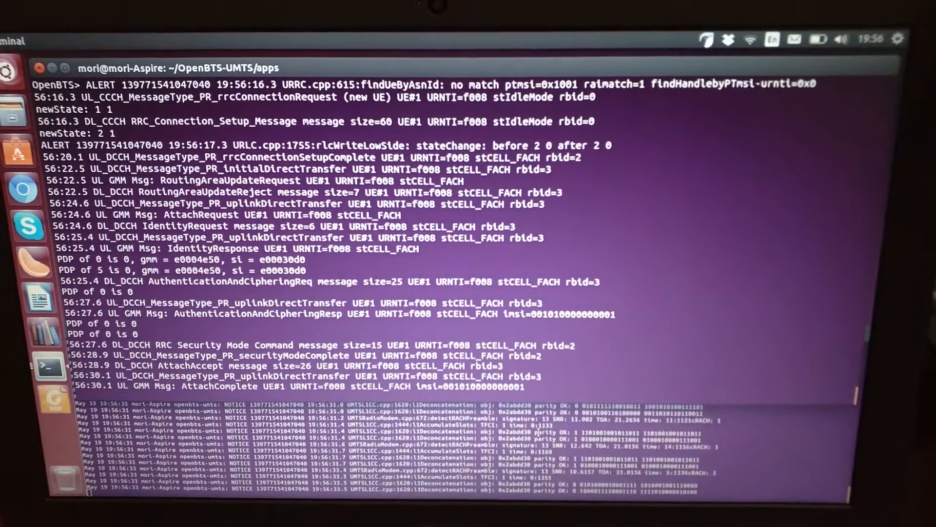
scroll(down, 3)
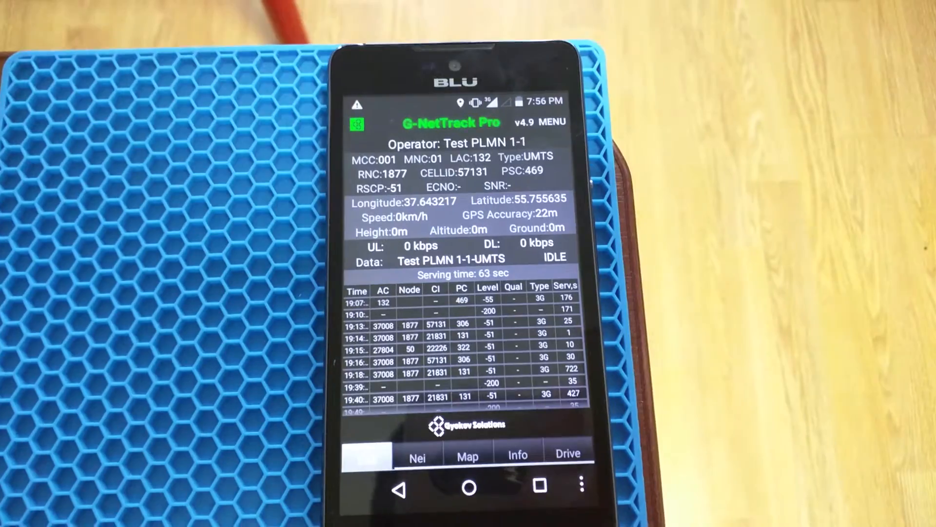
Bring up the phone's recent apps from G-NetTrack Pro showing Test PLMN 1-1 UMTS
click(540, 485)
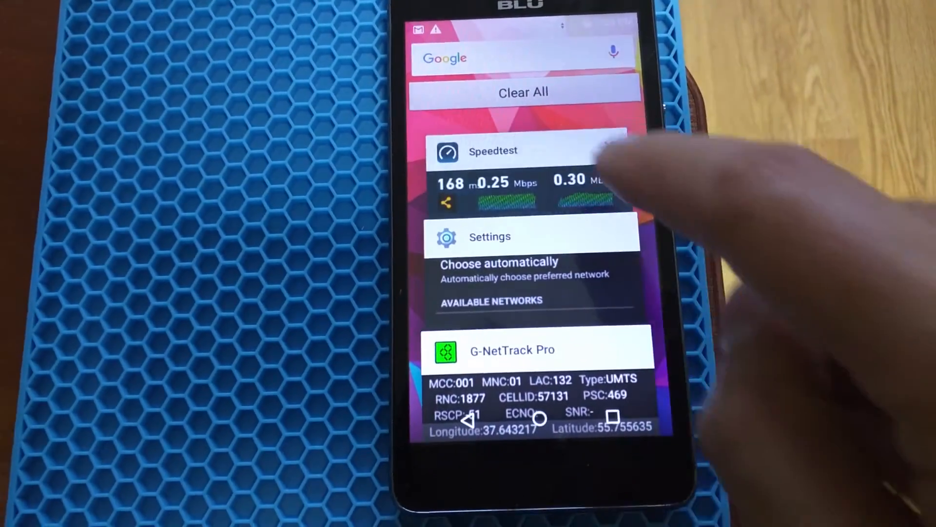
Switch to Speedtest showing ping 168 ms, 0.25 Mbps down, 0.30 Mbps up
click(492, 151)
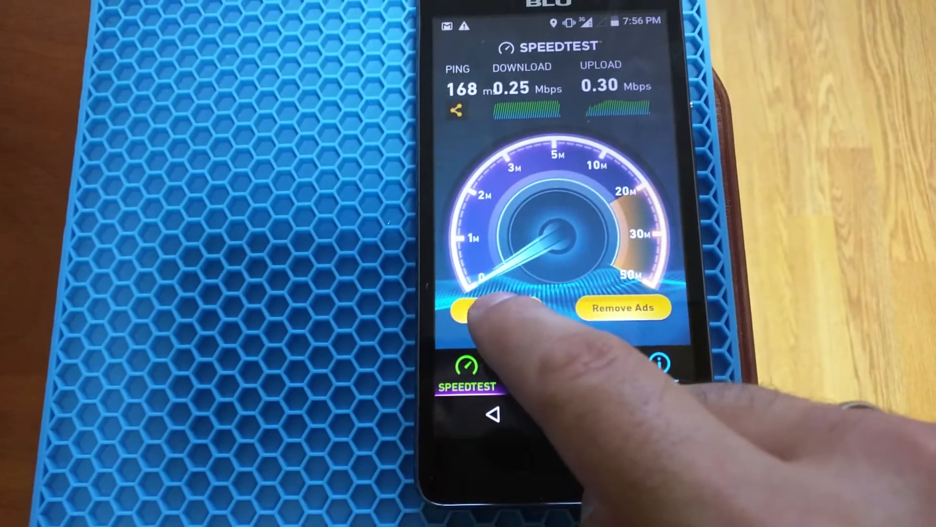